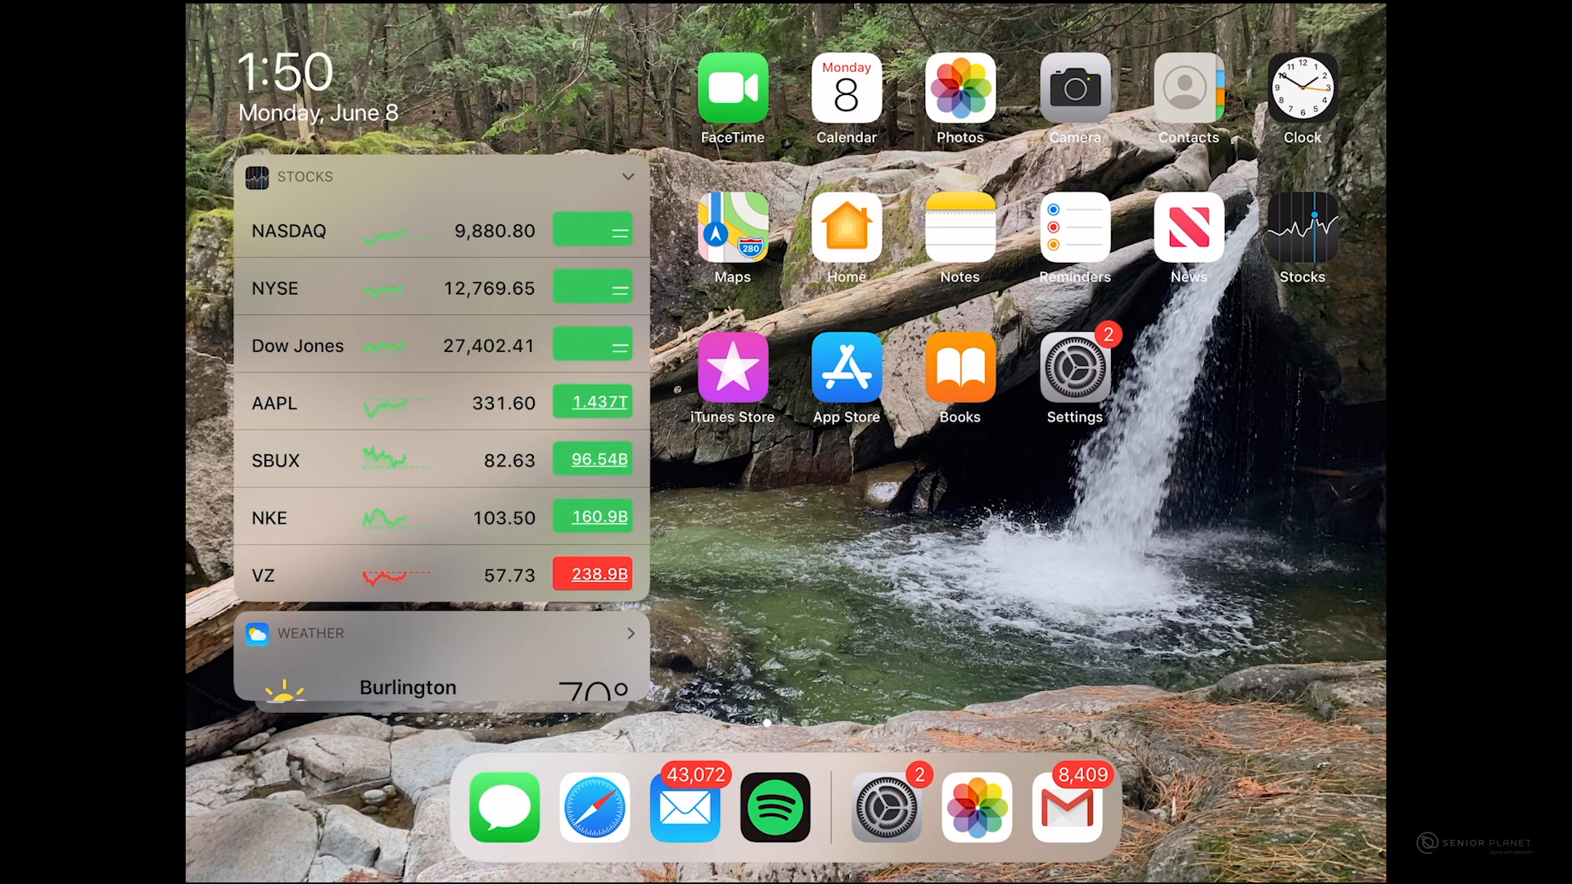
Launch Gmail from the dock to show the inbox list
click(1067, 804)
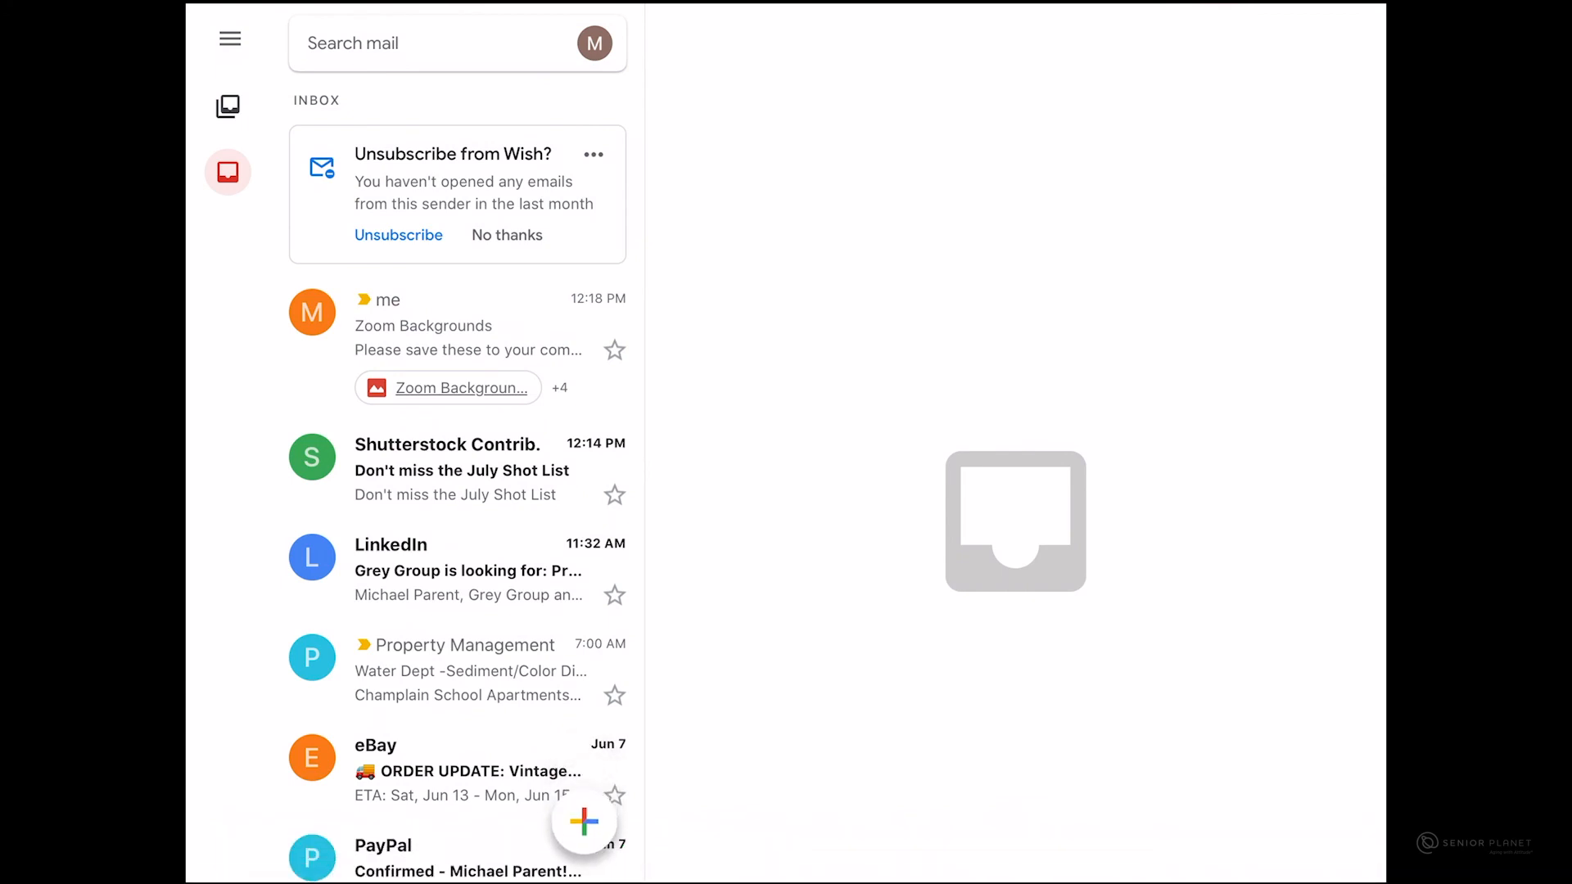
Open the Zoom Backgrounds email and view Zoom Background 3.png full-screen
click(424, 325)
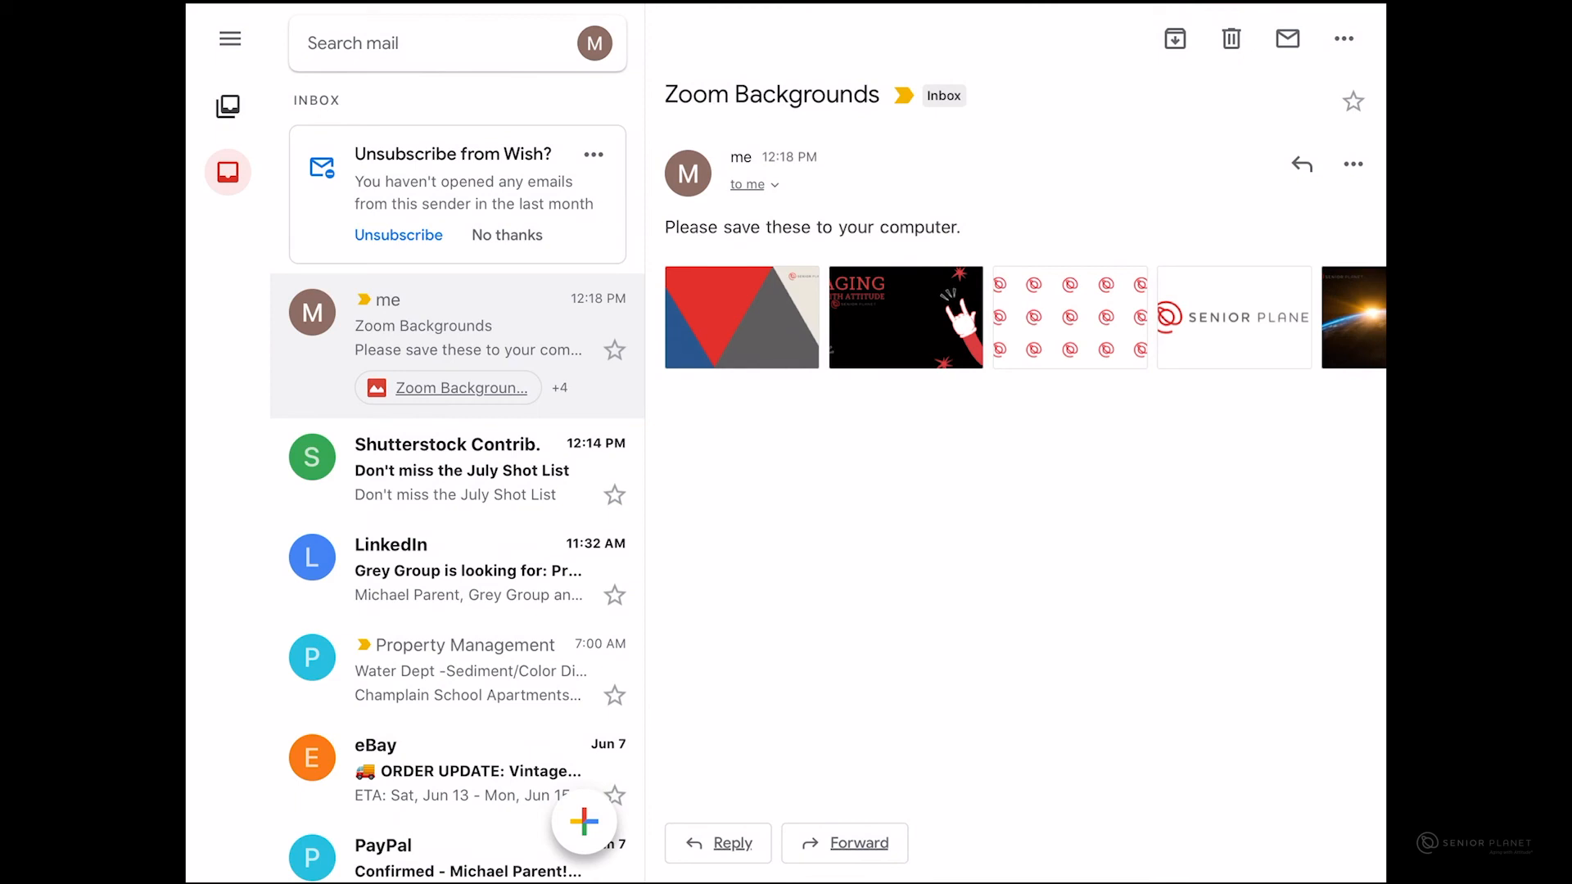
click(741, 317)
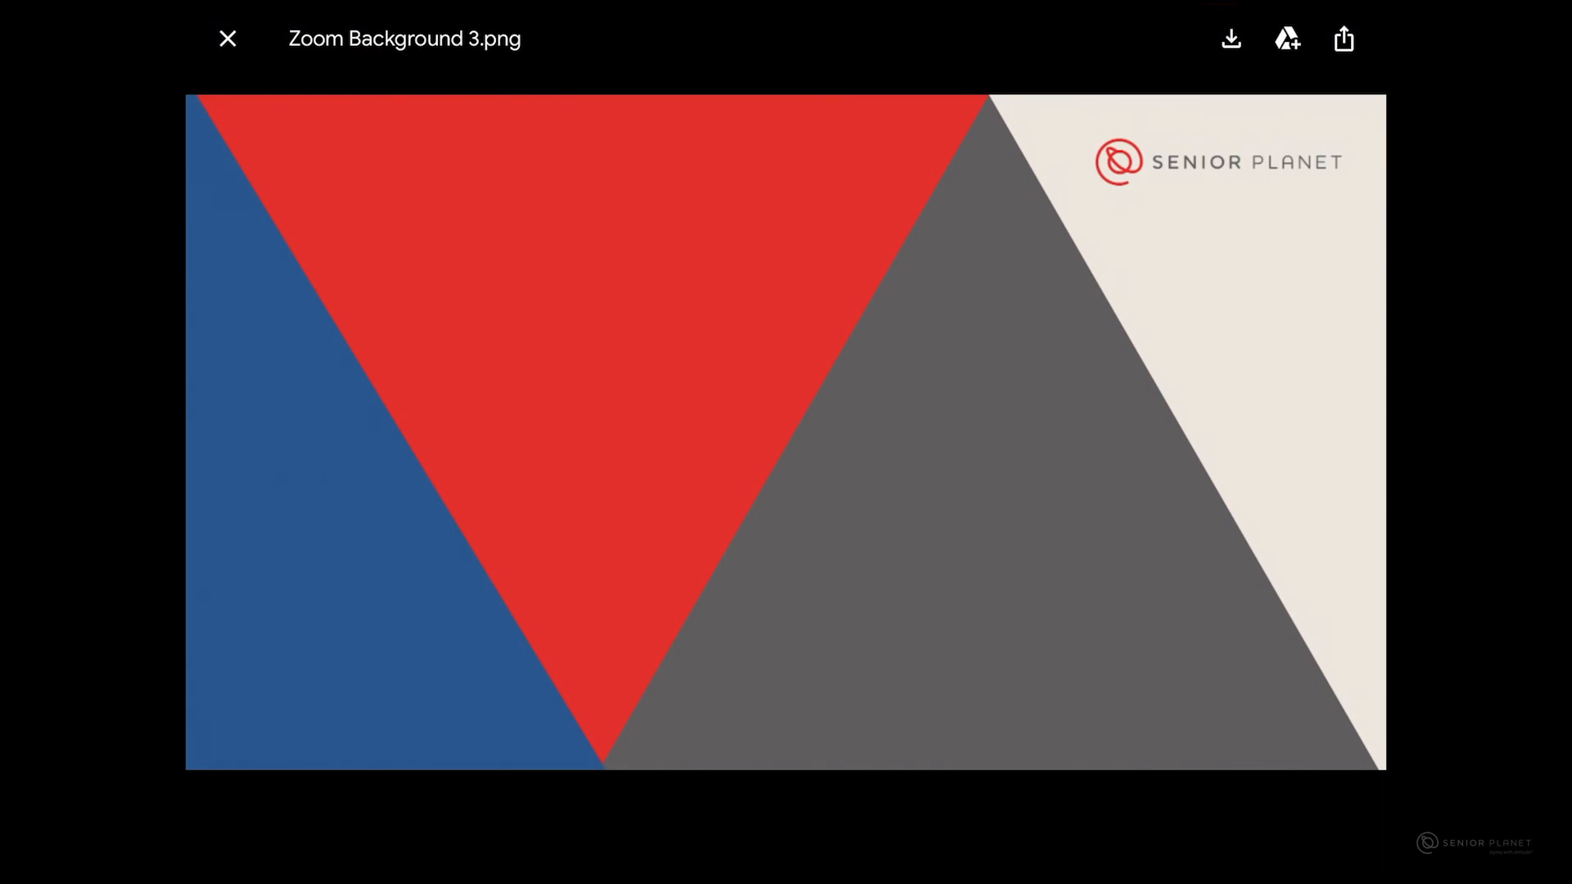
Download the triangle background Zoom Background 3.png to the iPad
click(1230, 38)
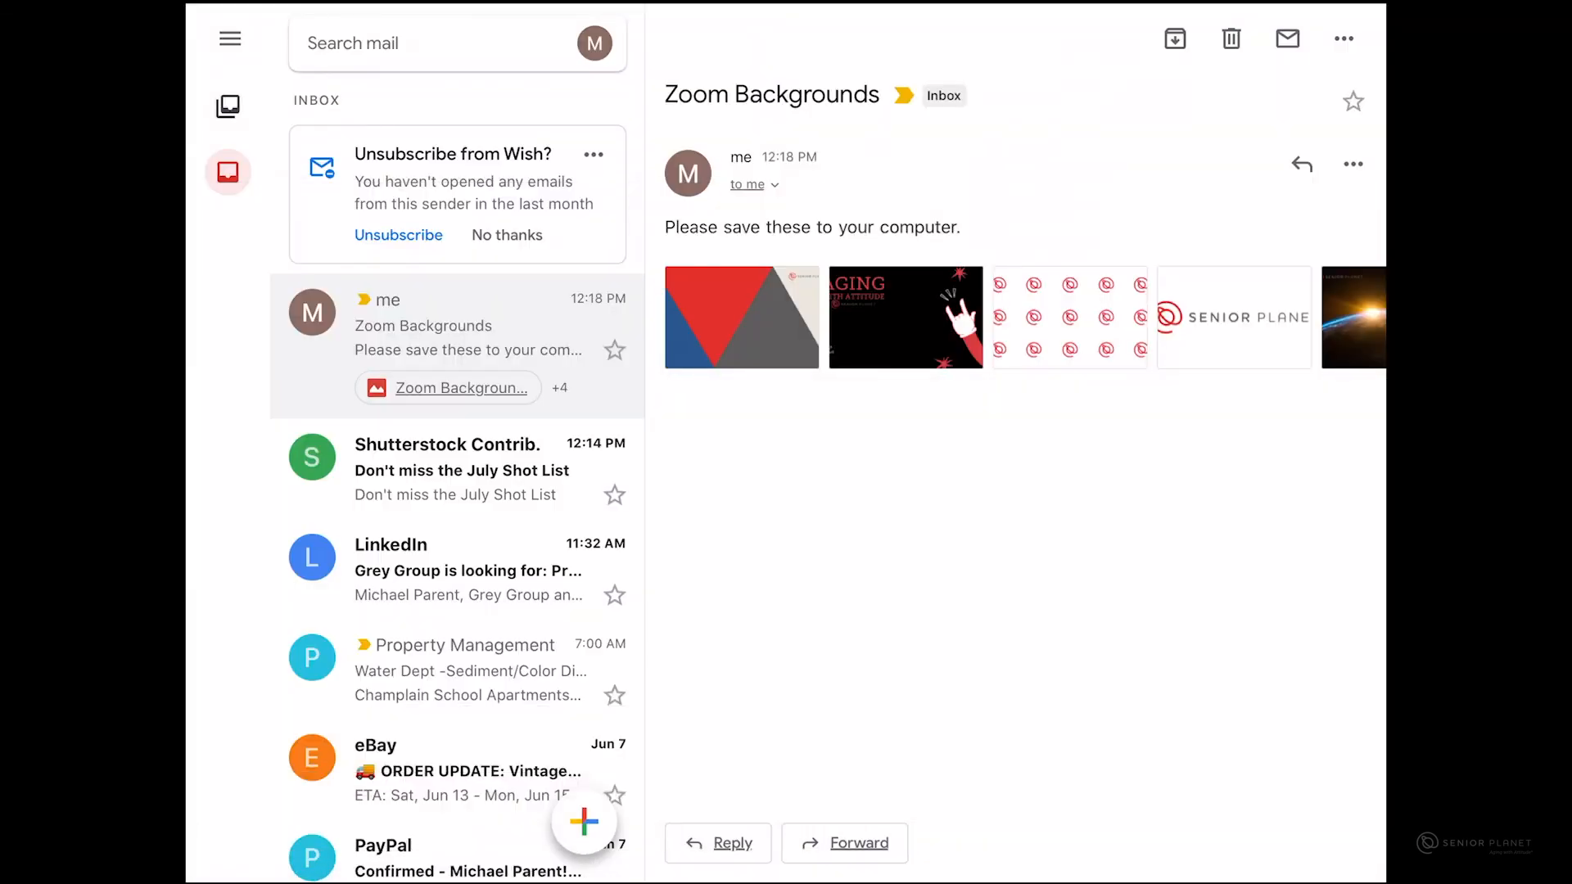
Download Zoom Background 4.png (Aging With Attitude) and return to the email
click(906, 317)
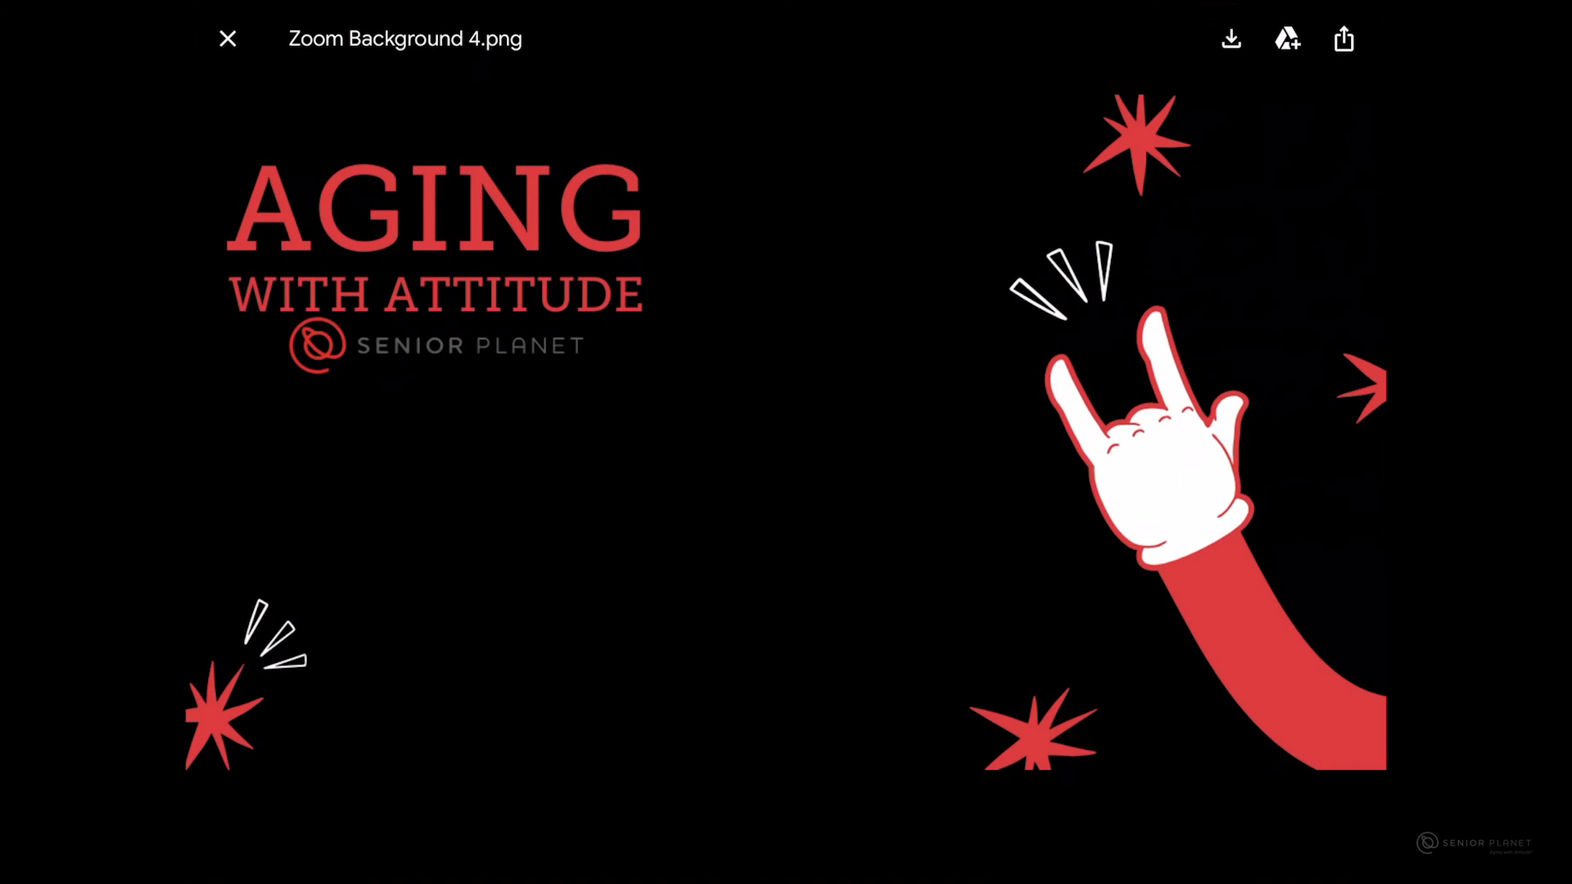
click(1230, 39)
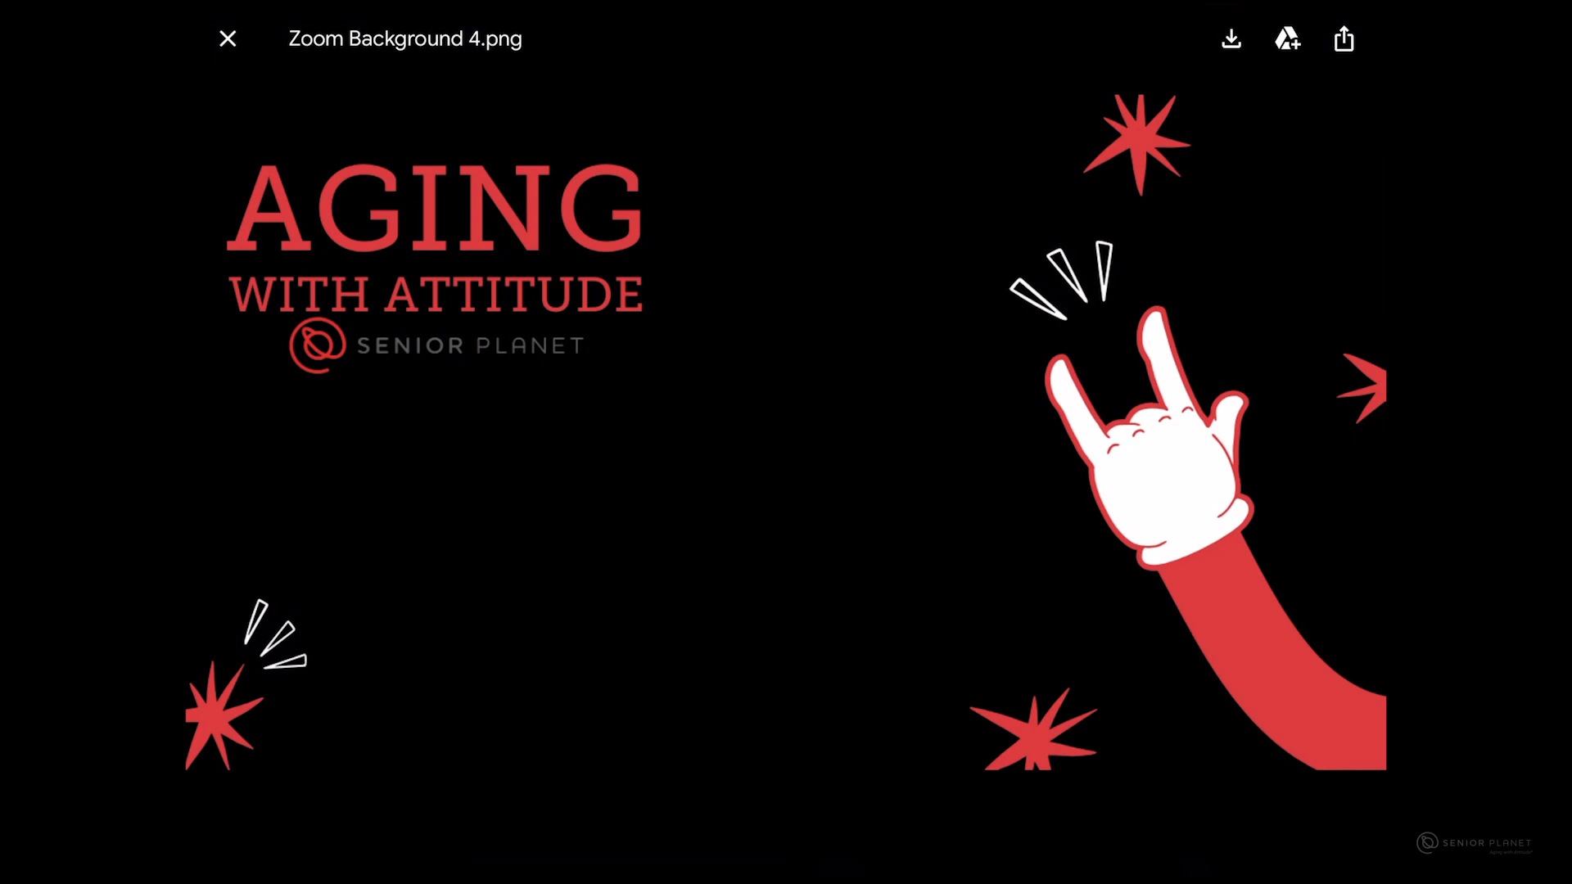
click(228, 38)
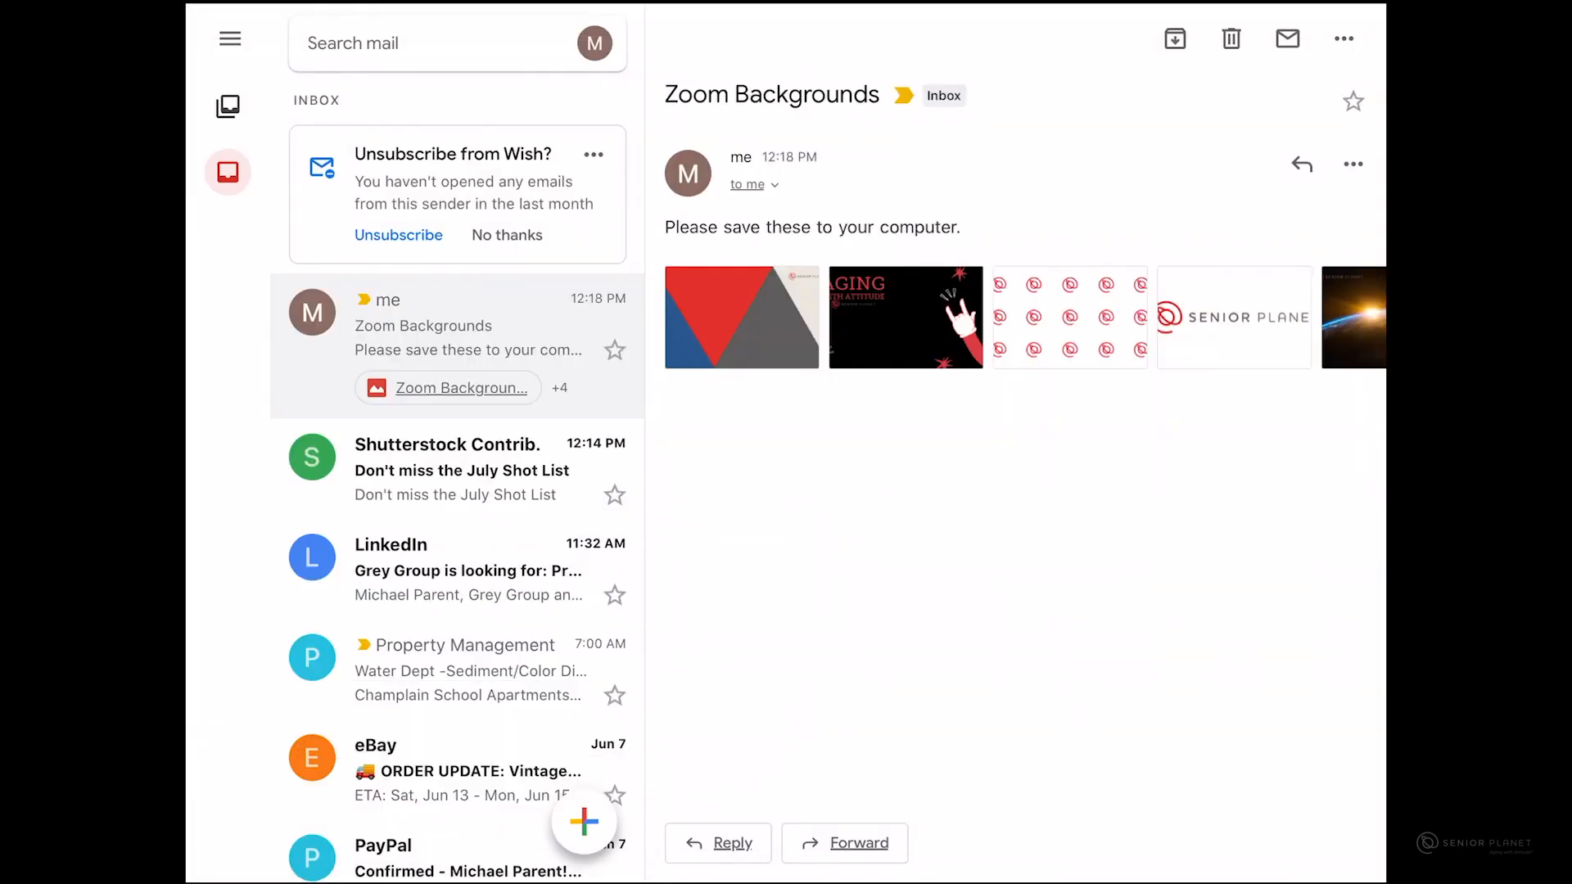
Save Zoom Background 2.png, the red logo pattern, then check Photos Recents
click(1068, 317)
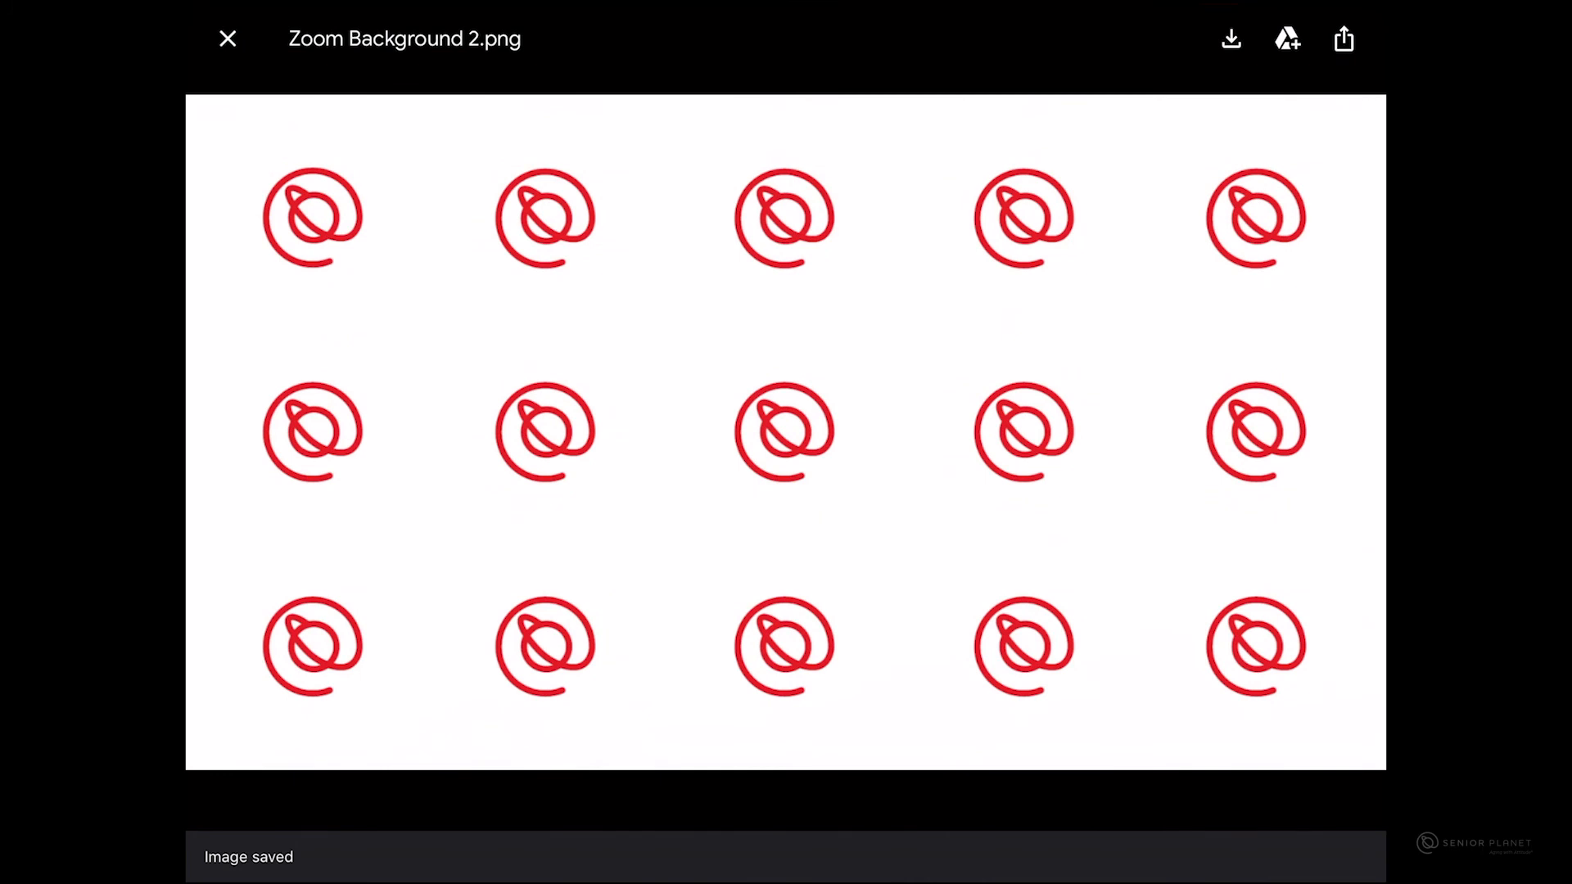
click(227, 39)
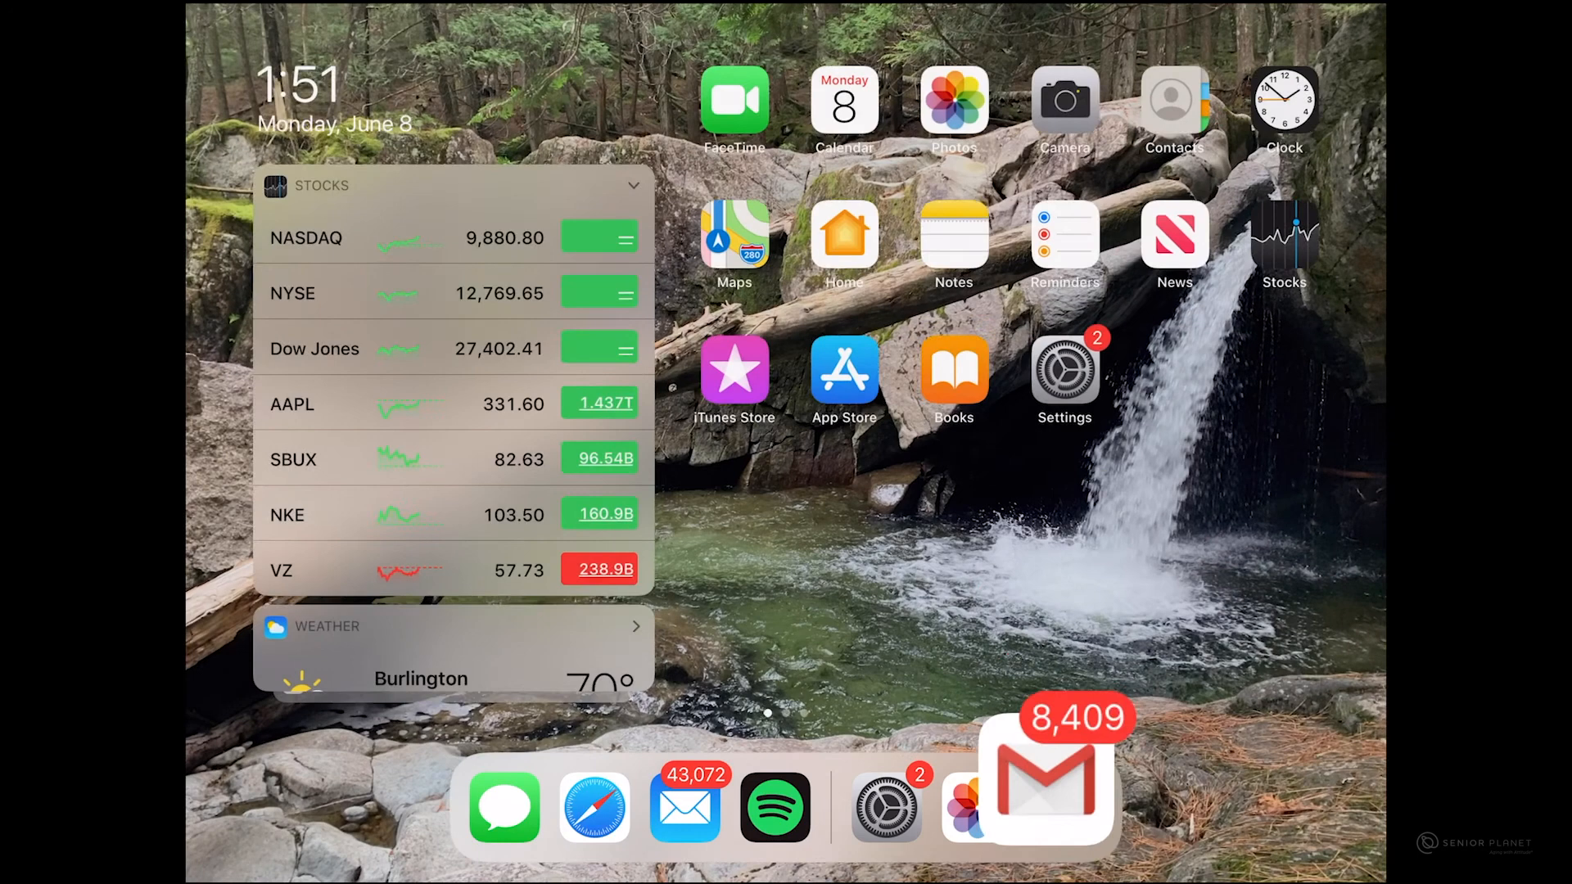
click(953, 100)
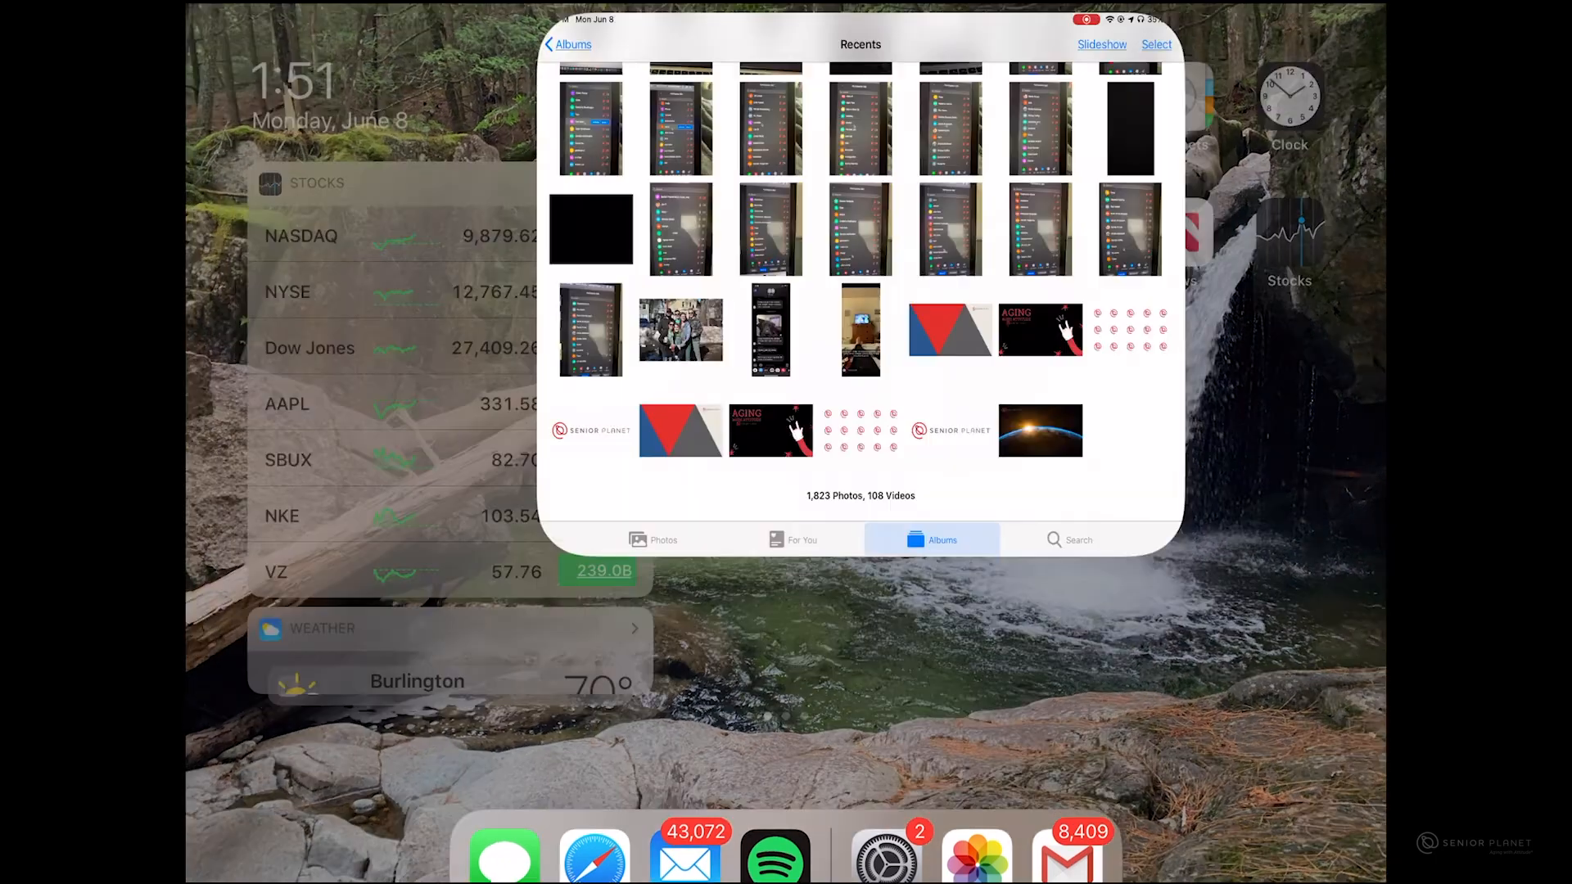